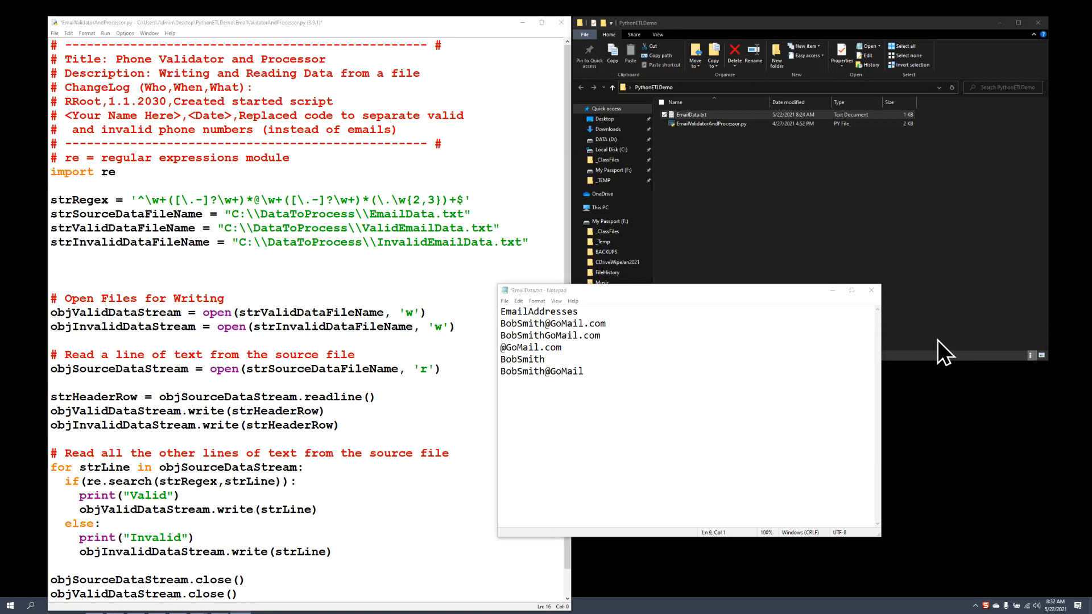
mouse_move(538, 360)
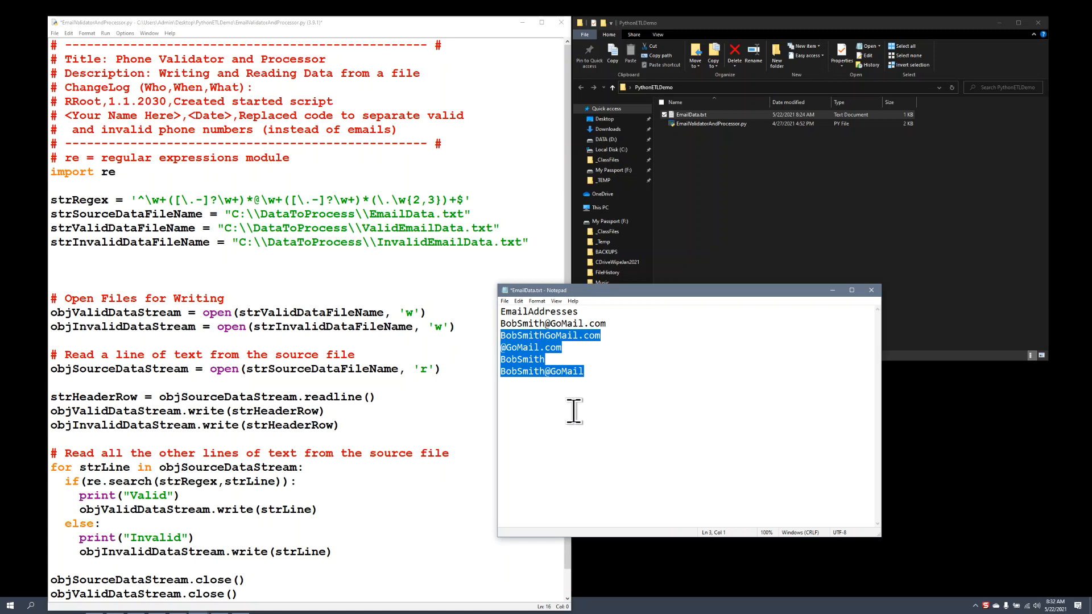
mouse_move(592, 391)
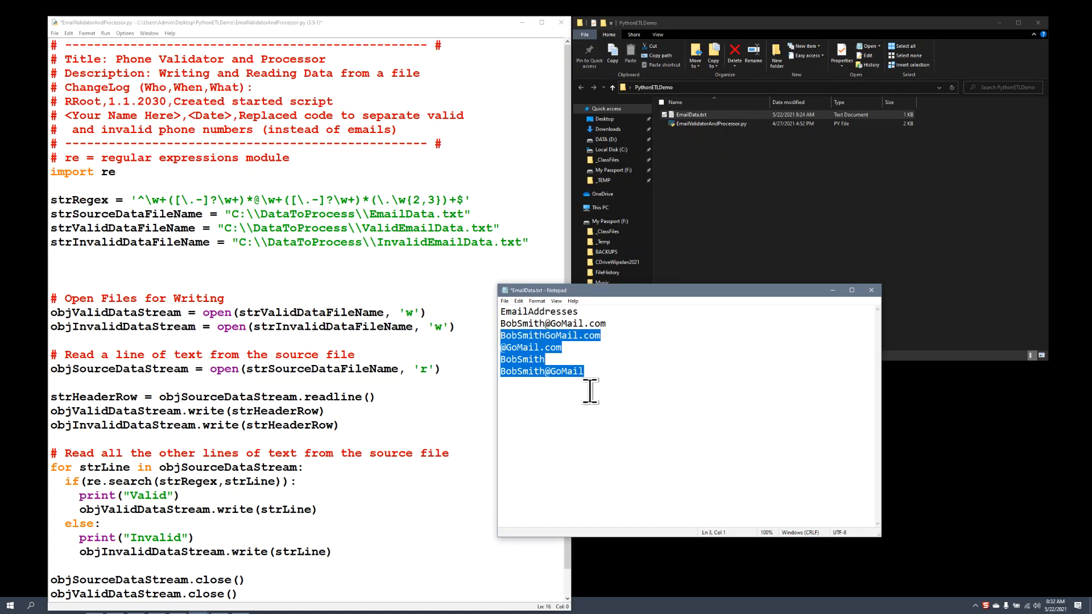
mouse_move(334, 160)
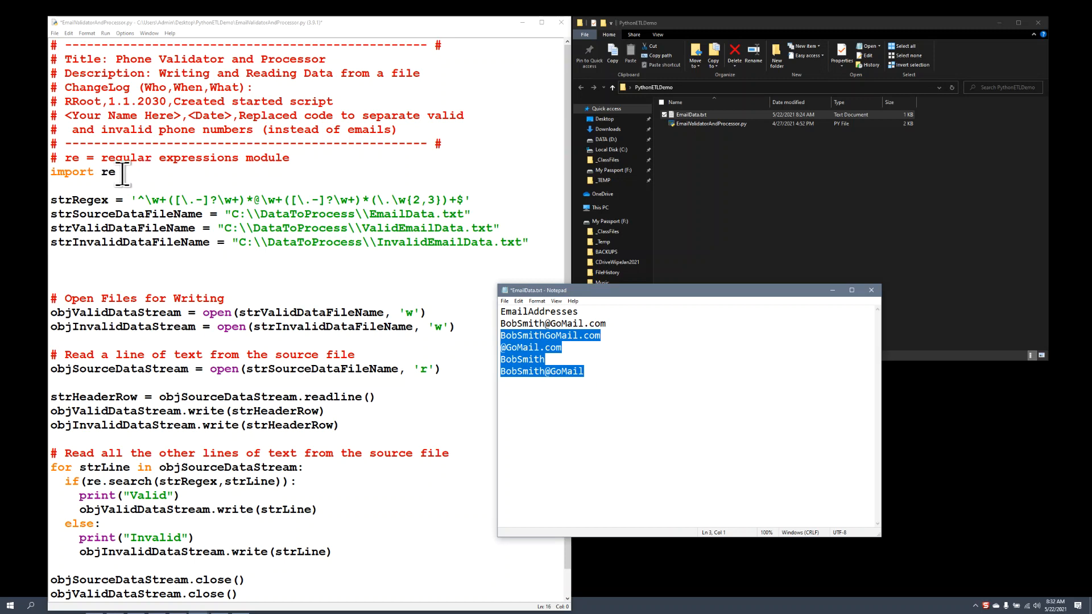
mouse_move(128, 171)
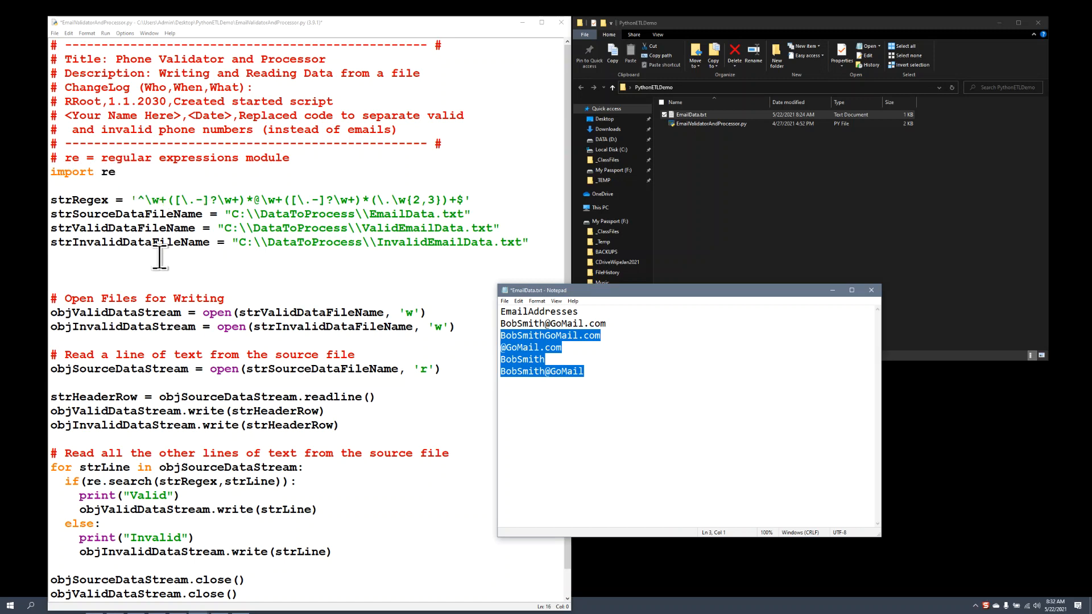
mouse_move(254, 165)
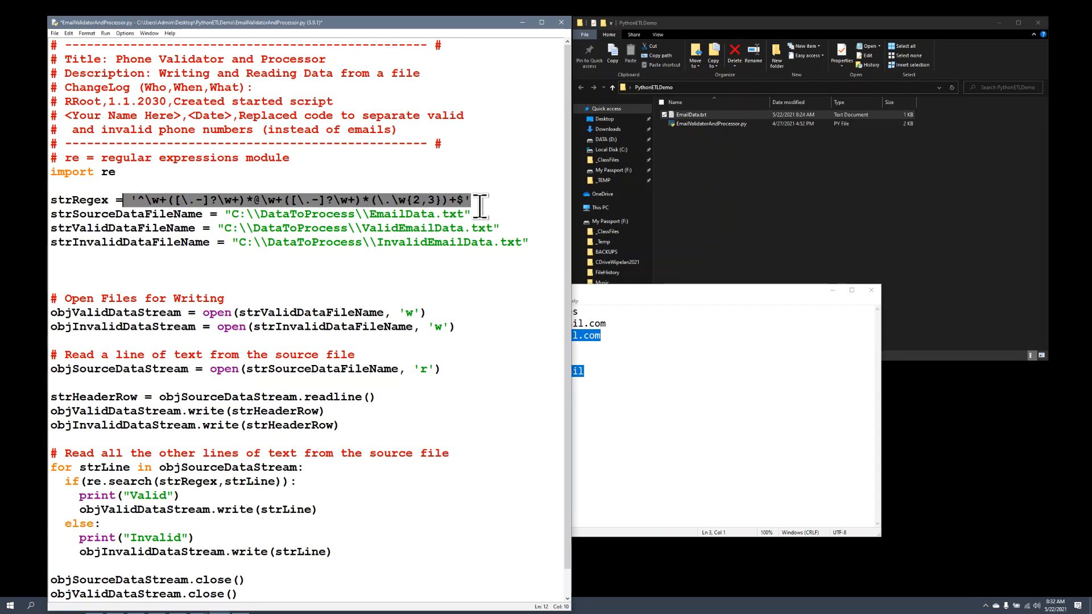
mouse_move(592, 287)
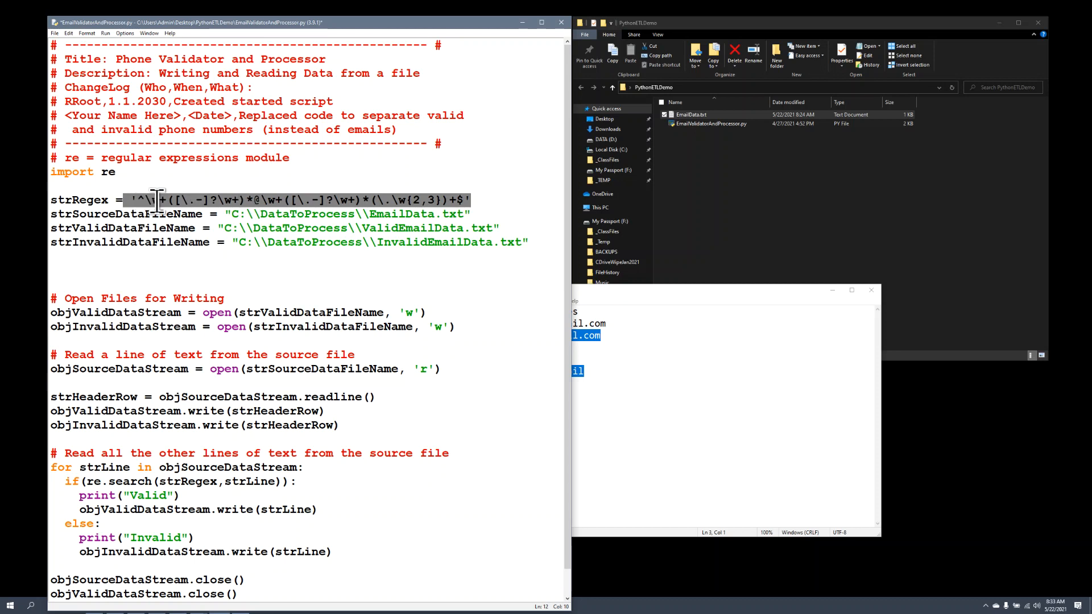
mouse_move(146, 199)
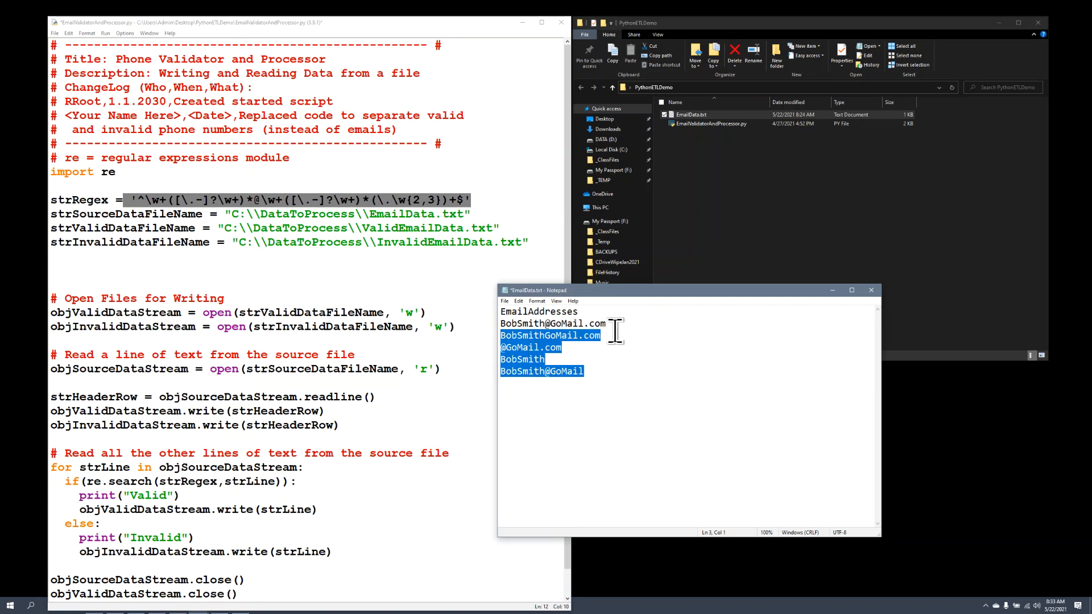
Make and undo a test edit to the first address, then select 'Valid' in the output file name
left_click(589, 324)
type("x")
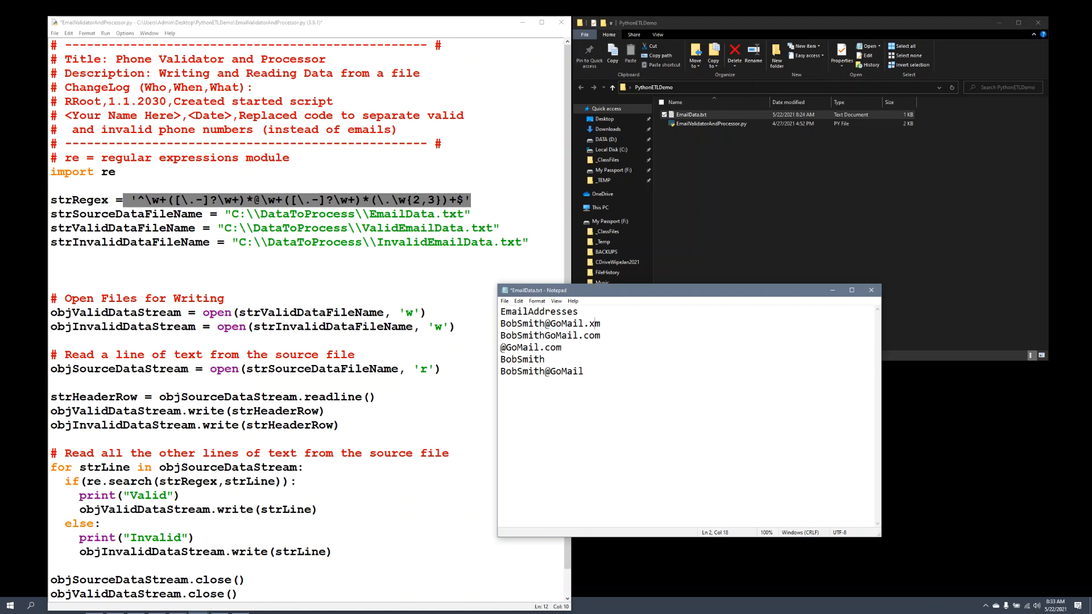
type("a")
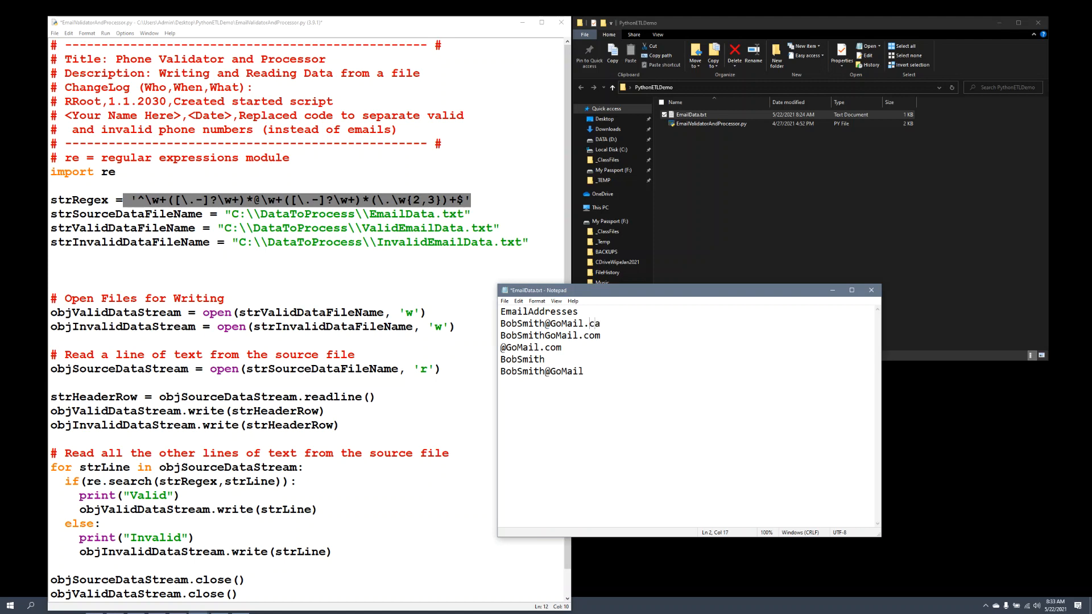
key("Backspace")
type("om")
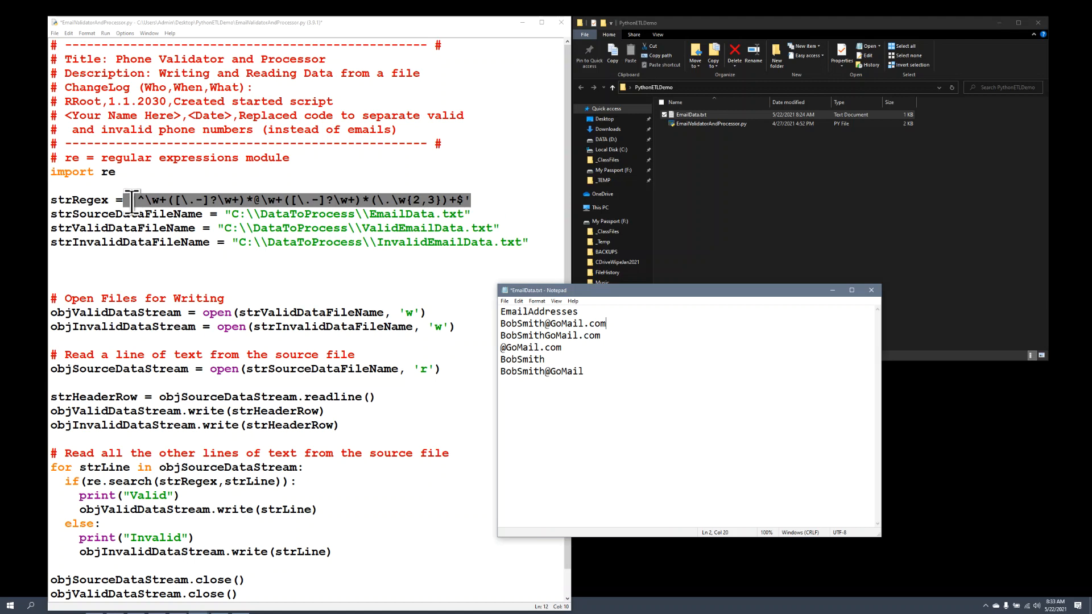
mouse_move(130, 181)
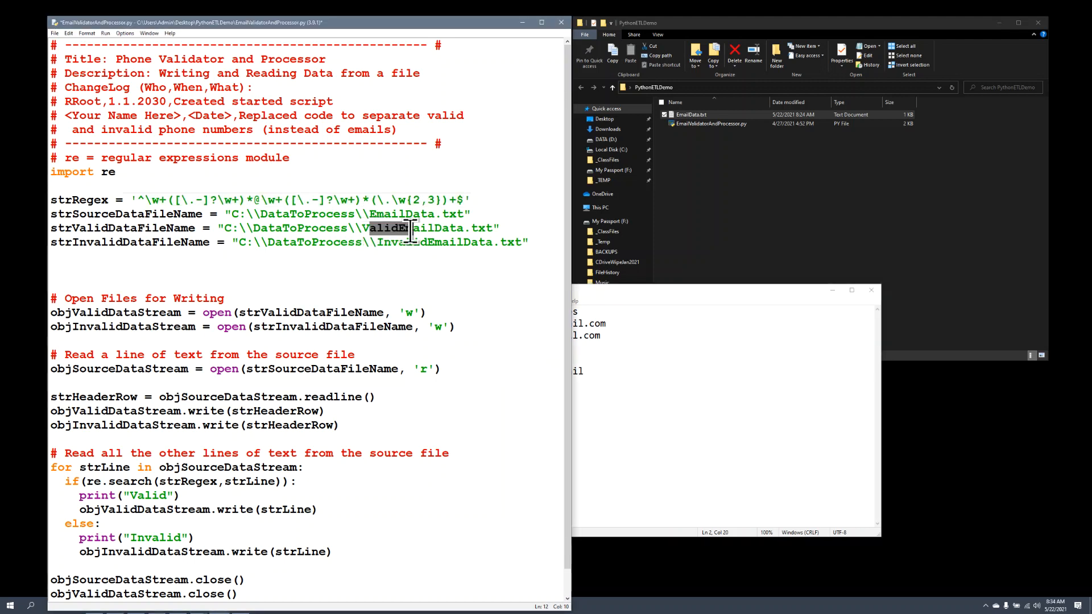
double_click(399, 242)
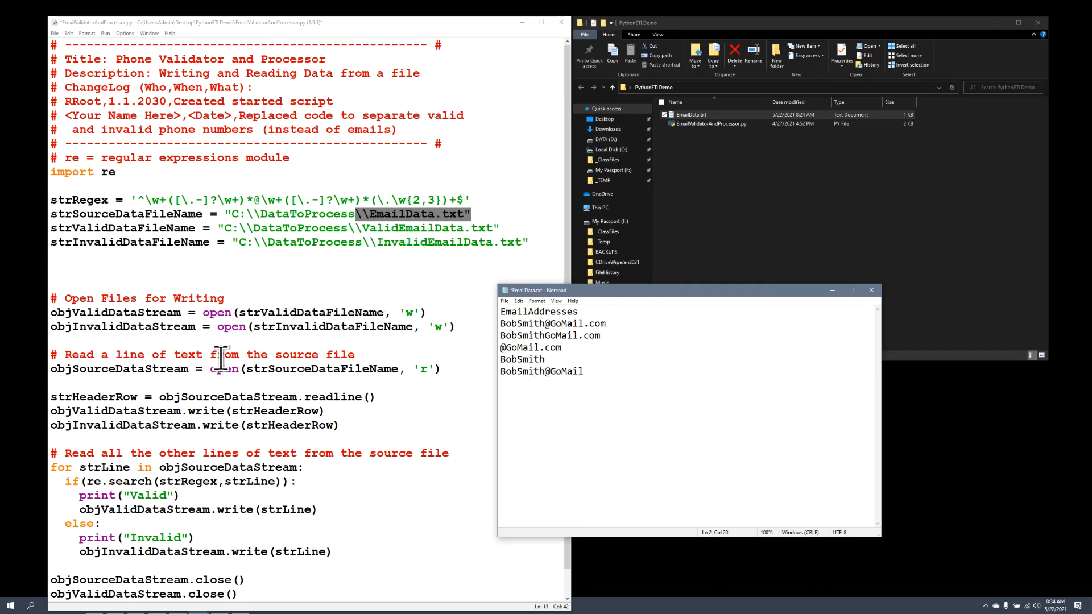
mouse_move(266, 283)
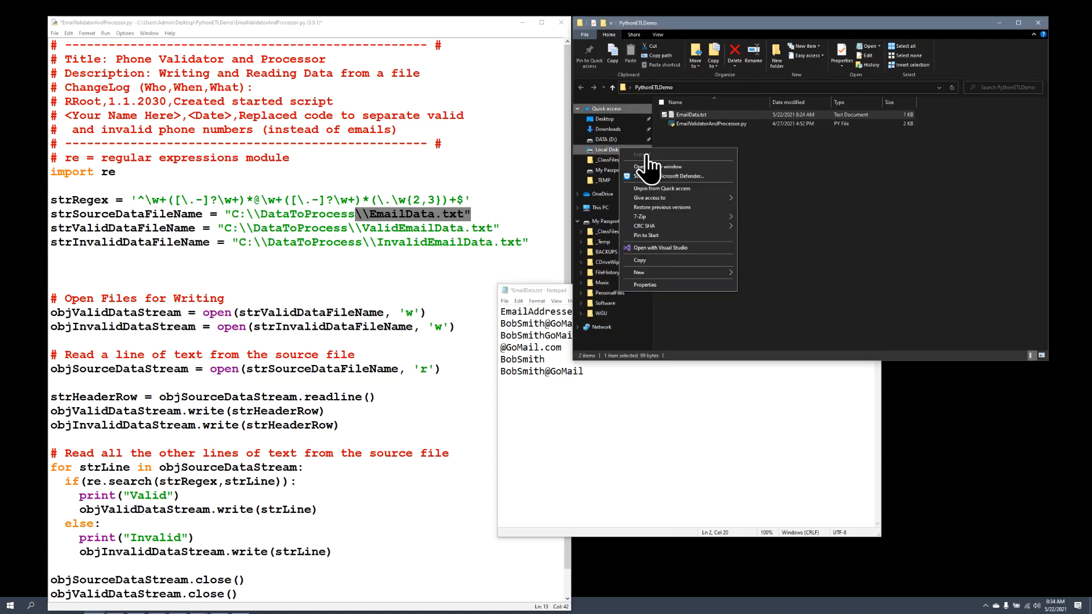
mouse_move(665, 259)
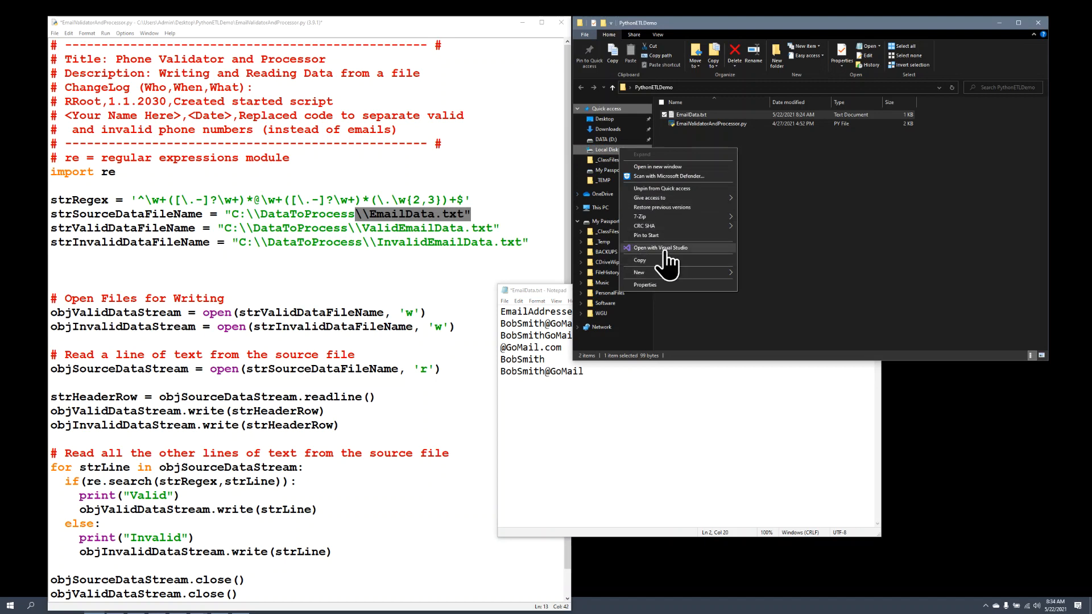
Open C:\DataToProcess and bring up the copy action for EmailData.txt
left_click(761, 199)
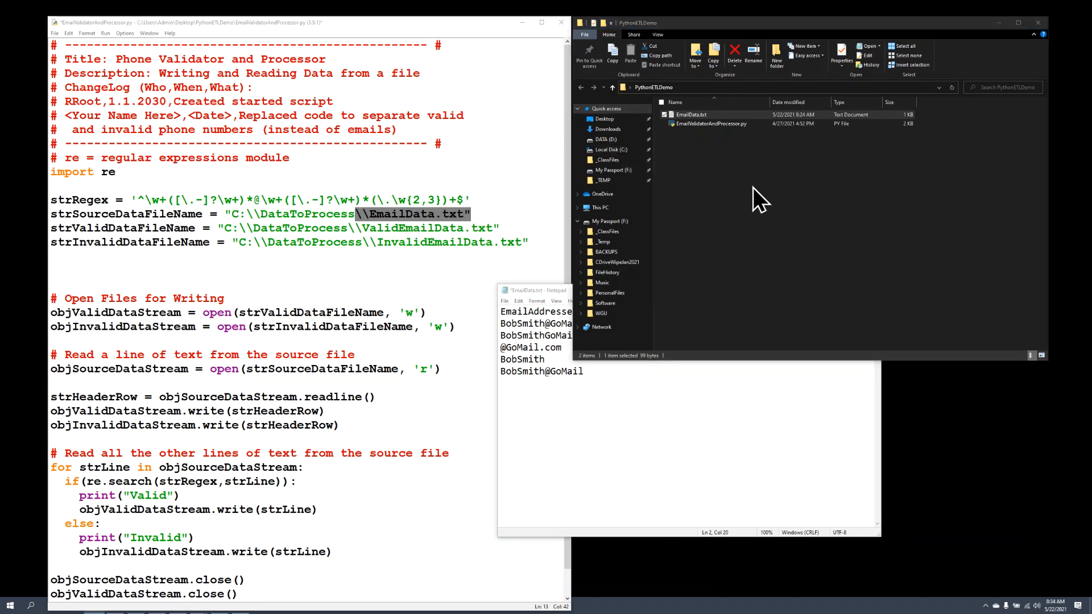
left_click(617, 161)
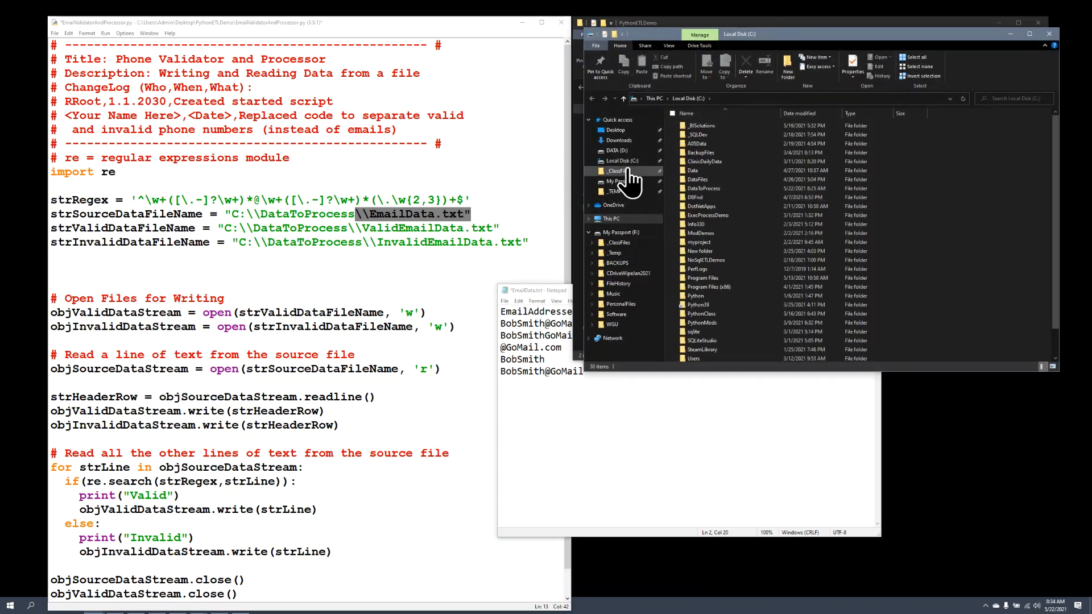
left_click(693, 170)
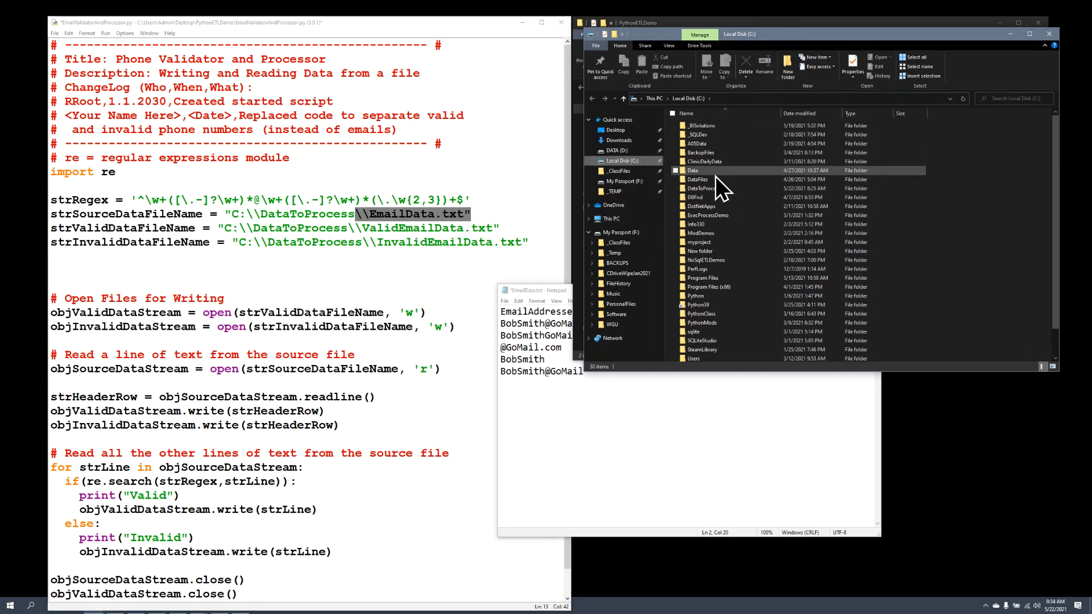
double_click(701, 188)
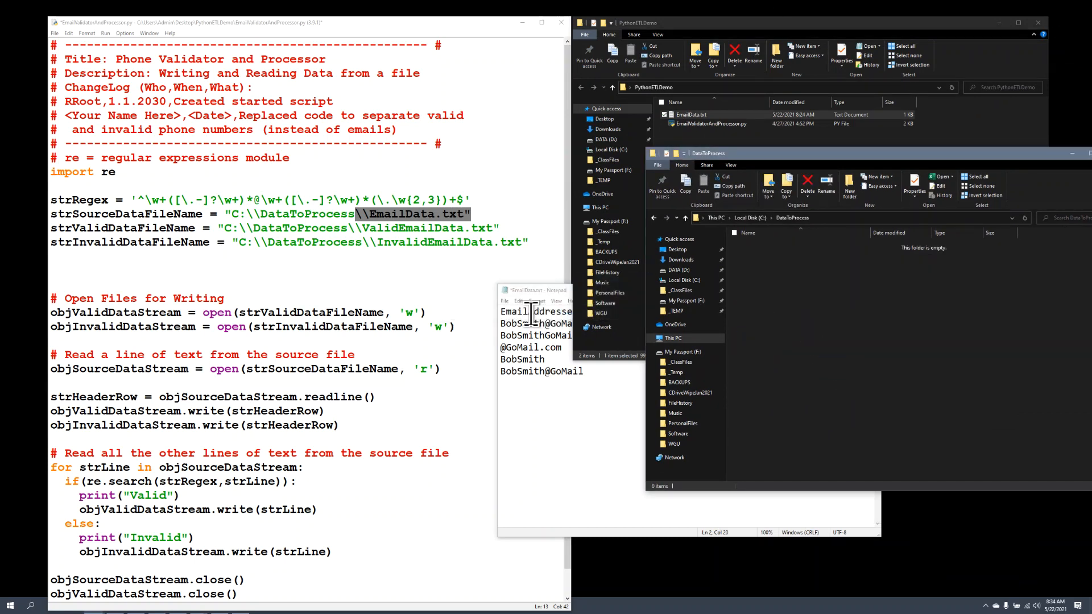
left_click(691, 115)
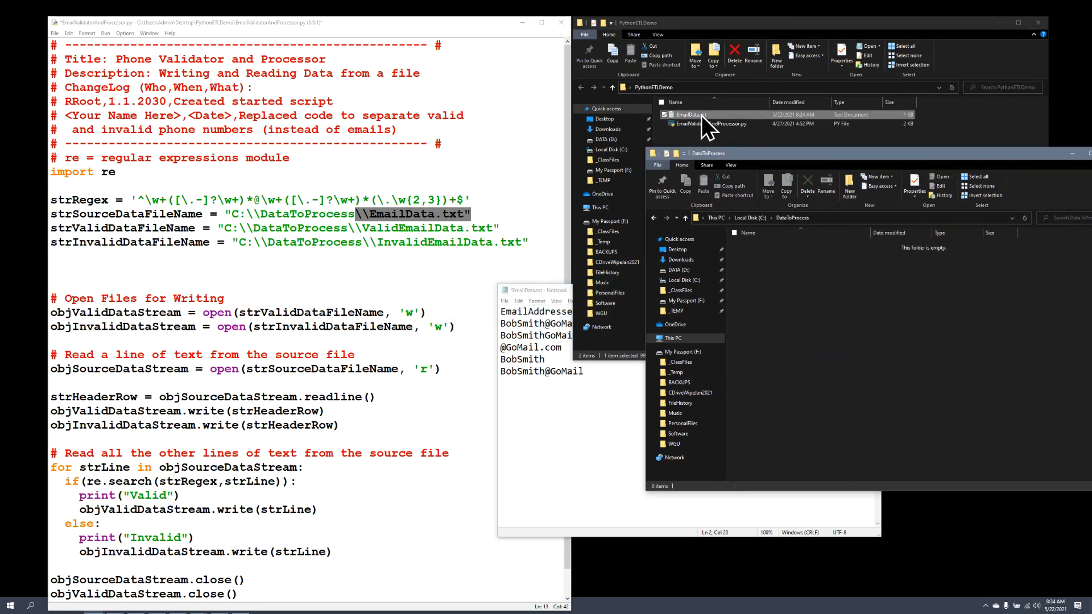
right_click(688, 114)
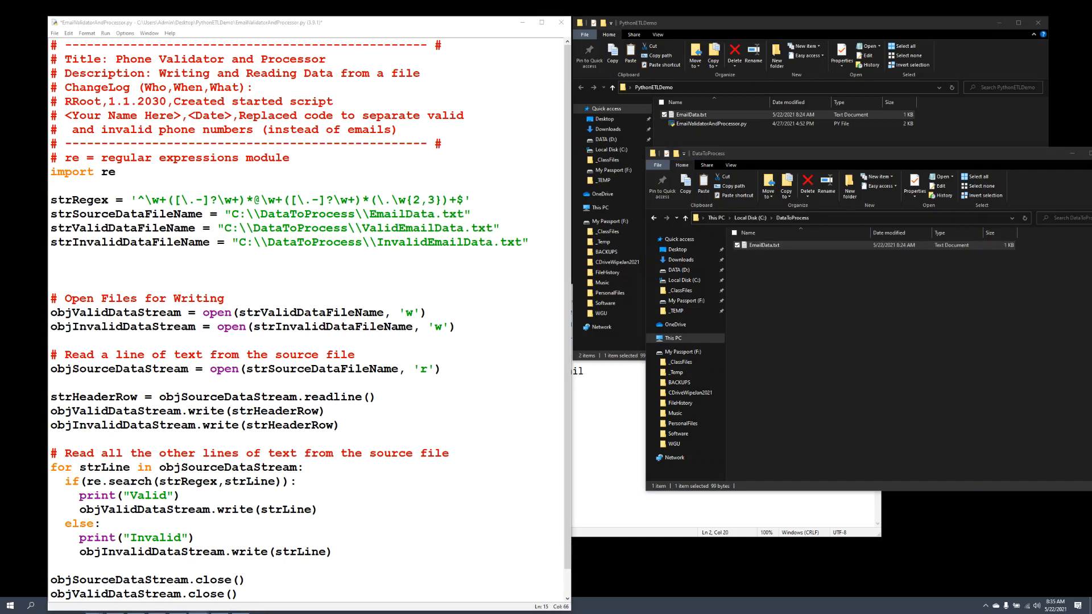
mouse_move(436, 229)
type("# On Mac \"~/Documents/DataToProcess/EmailData.txt\"")
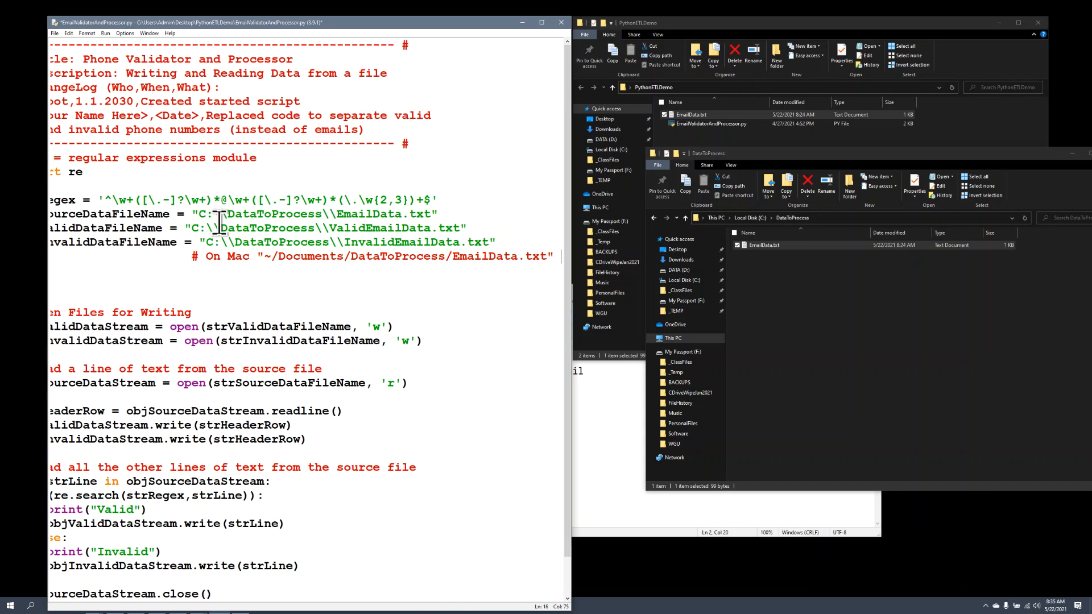
Select the '# On Mac ~/Documents/...' comment line so it can be deleted
scroll("left", 3)
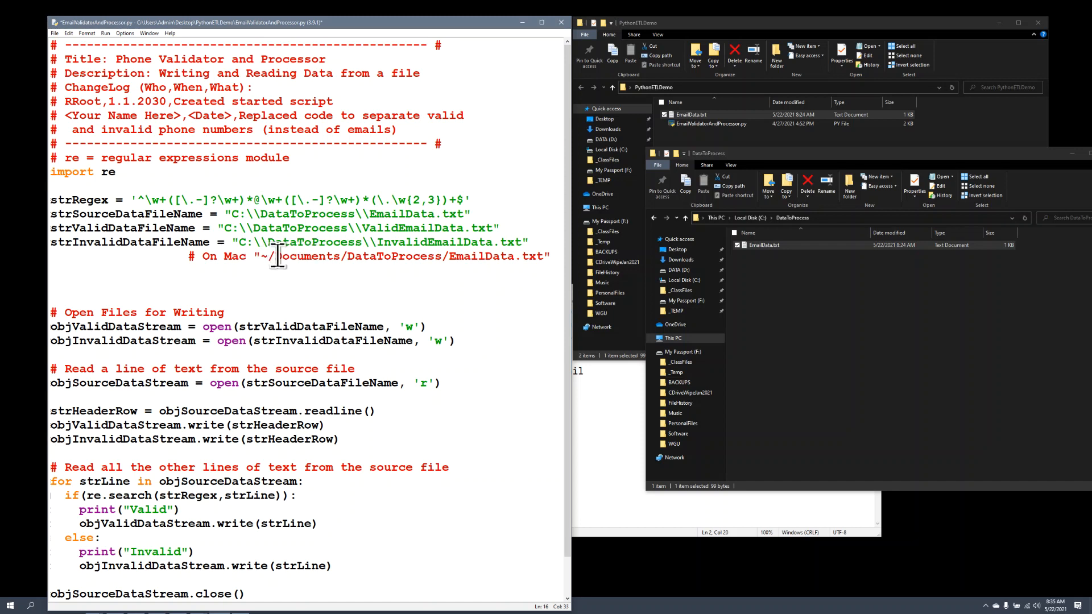
double_click(308, 256)
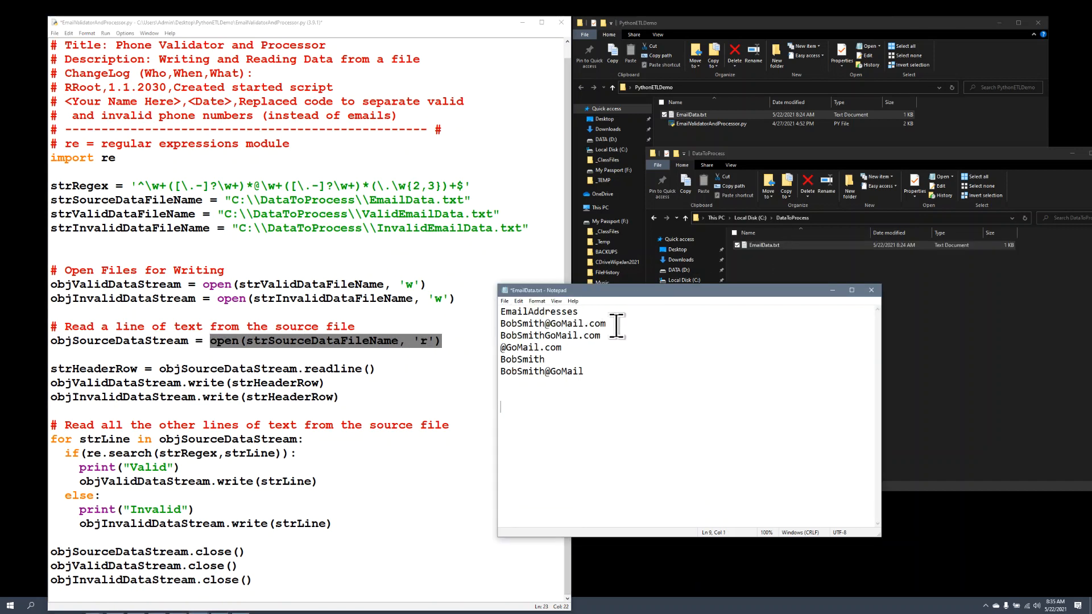
left_click_drag(500, 311, 605, 324)
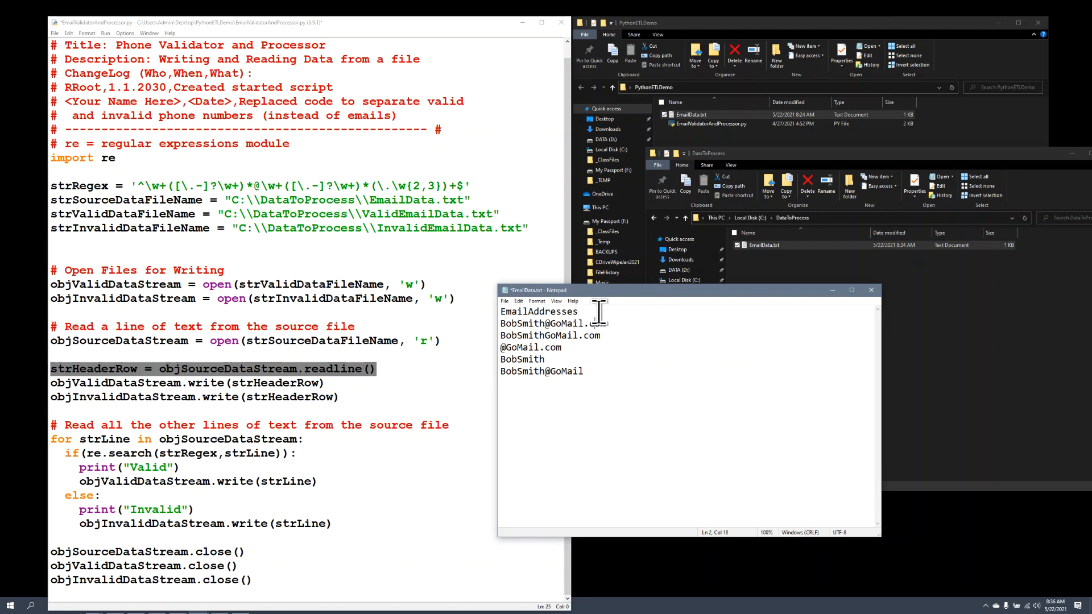
double_click(539, 312)
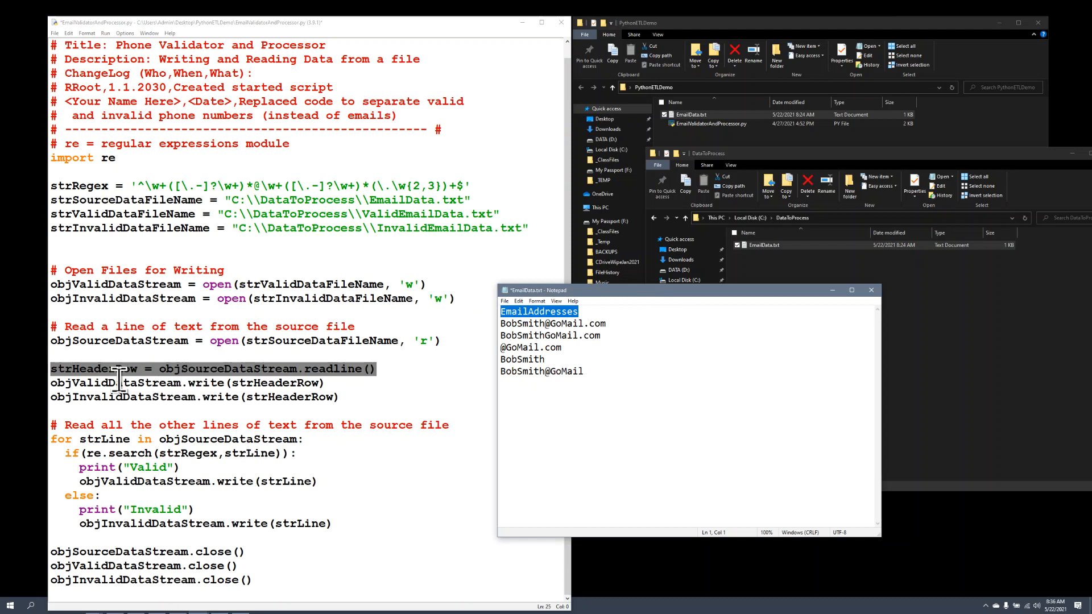
mouse_move(375, 326)
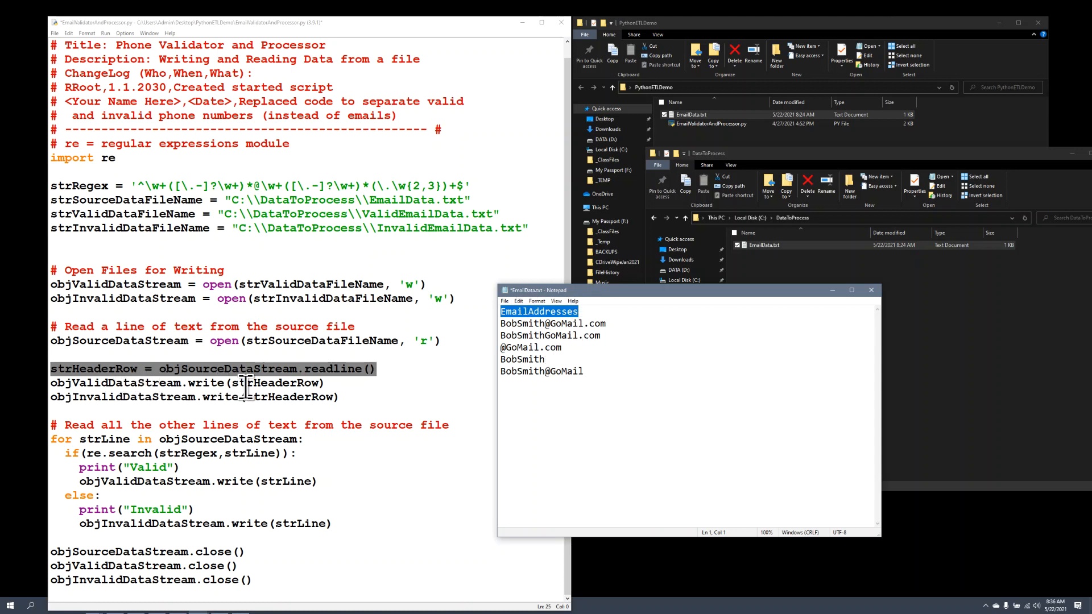
mouse_move(197, 390)
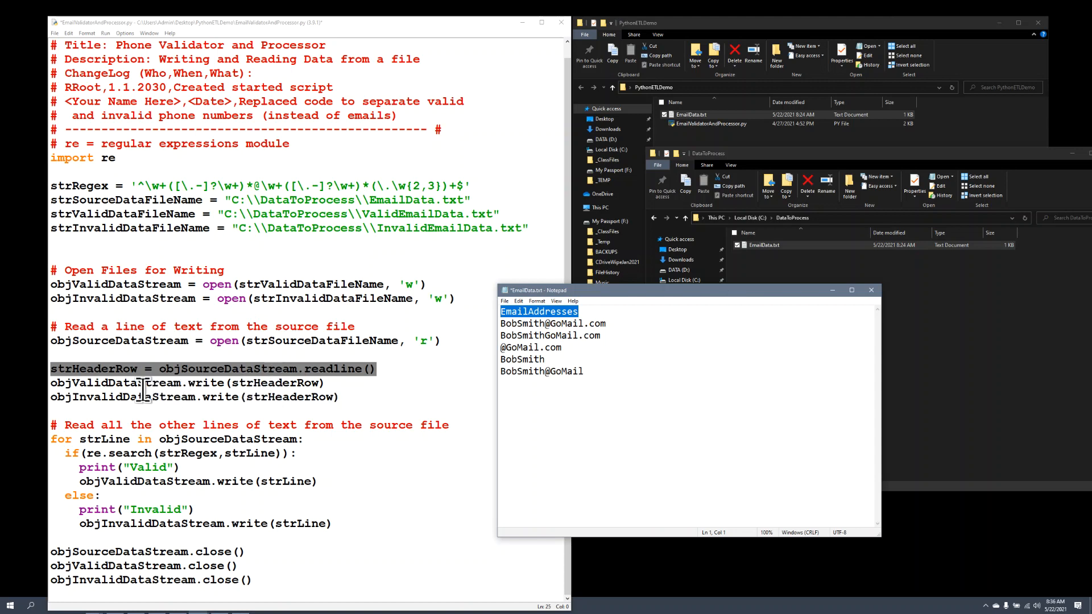
mouse_move(397, 257)
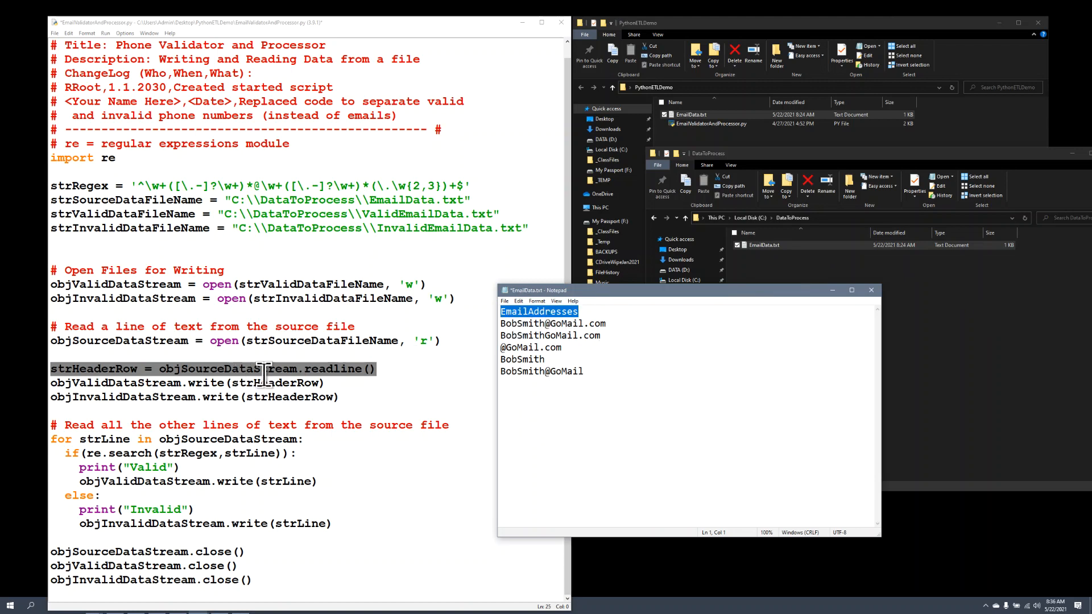
mouse_move(740, 316)
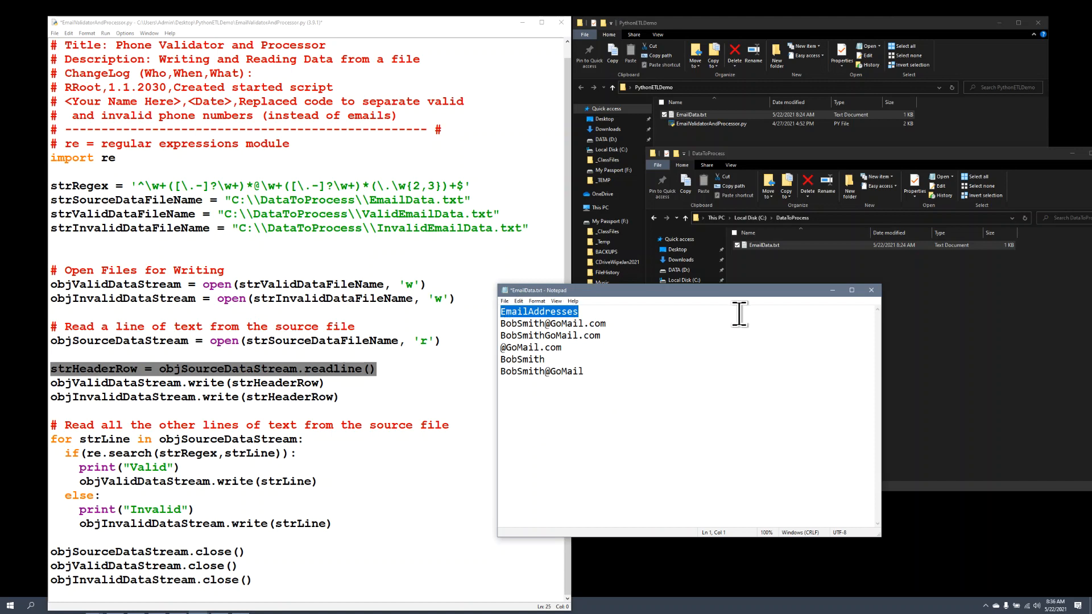
mouse_move(140, 439)
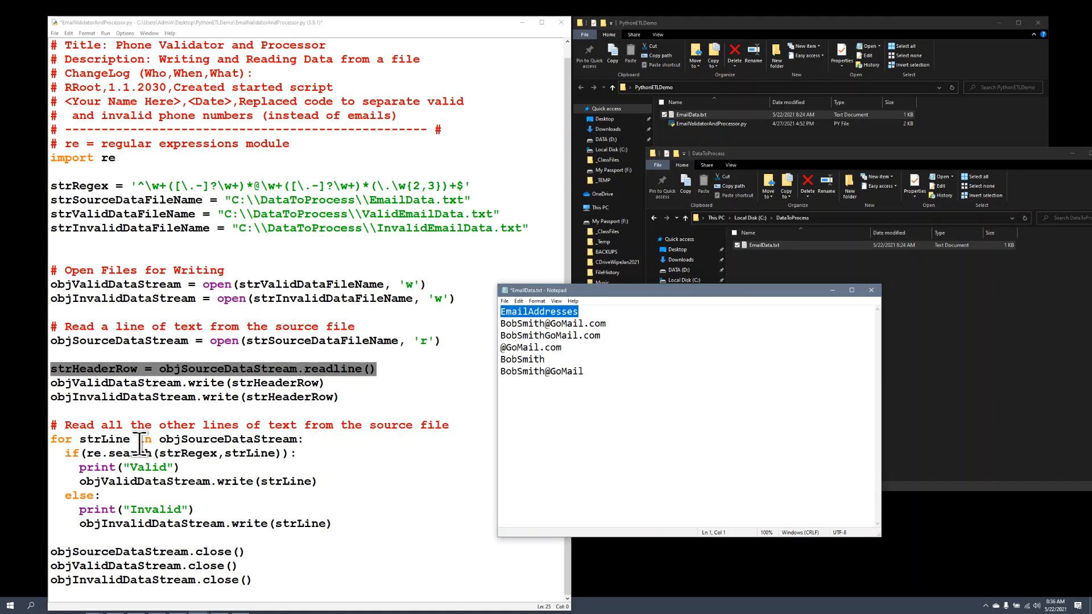
mouse_move(580, 326)
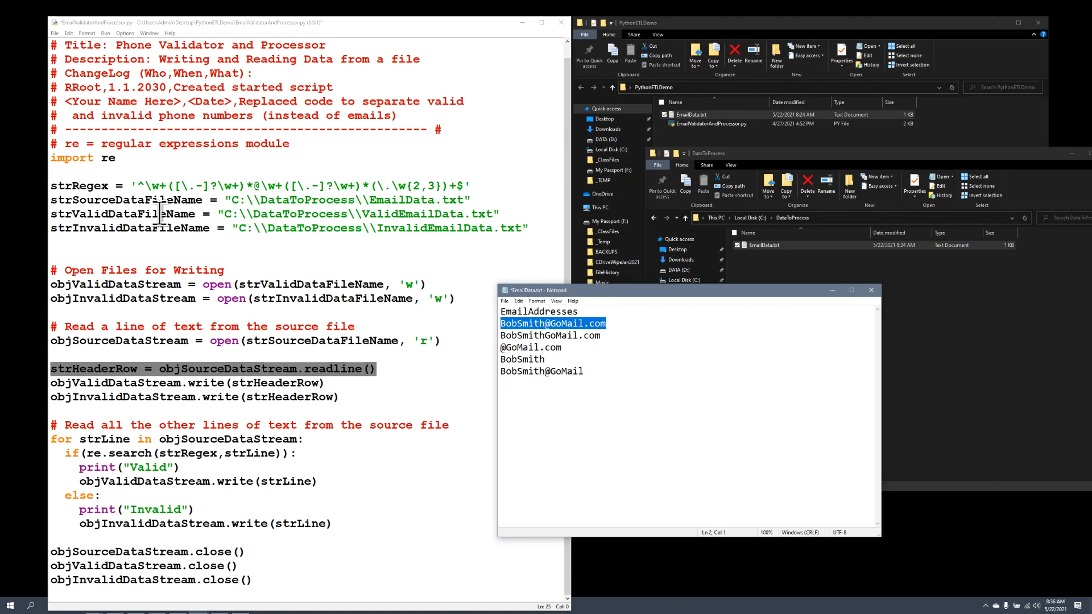
mouse_move(188, 493)
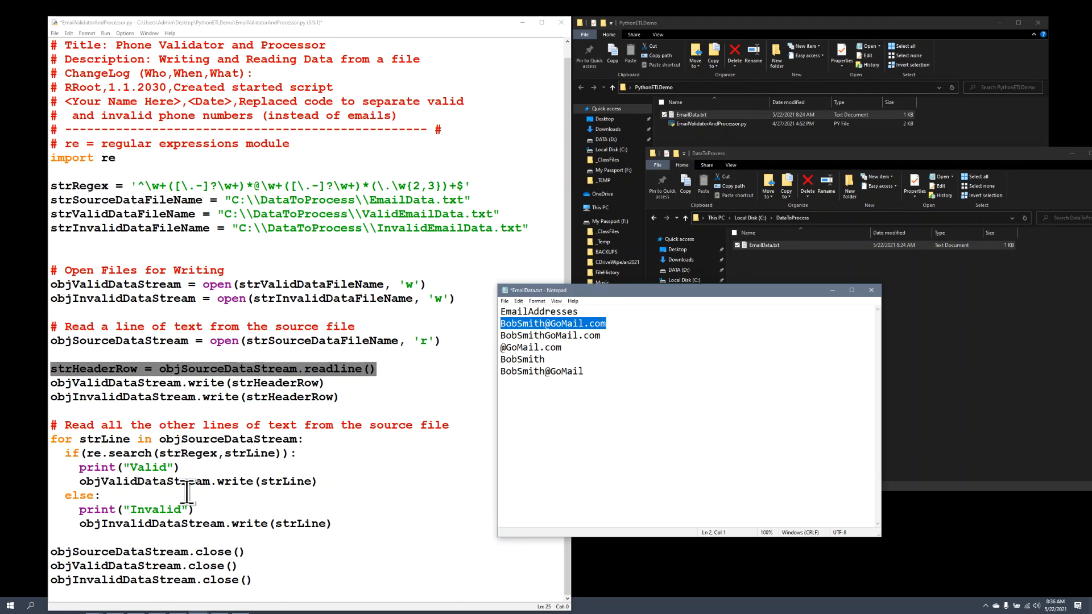
mouse_move(90, 456)
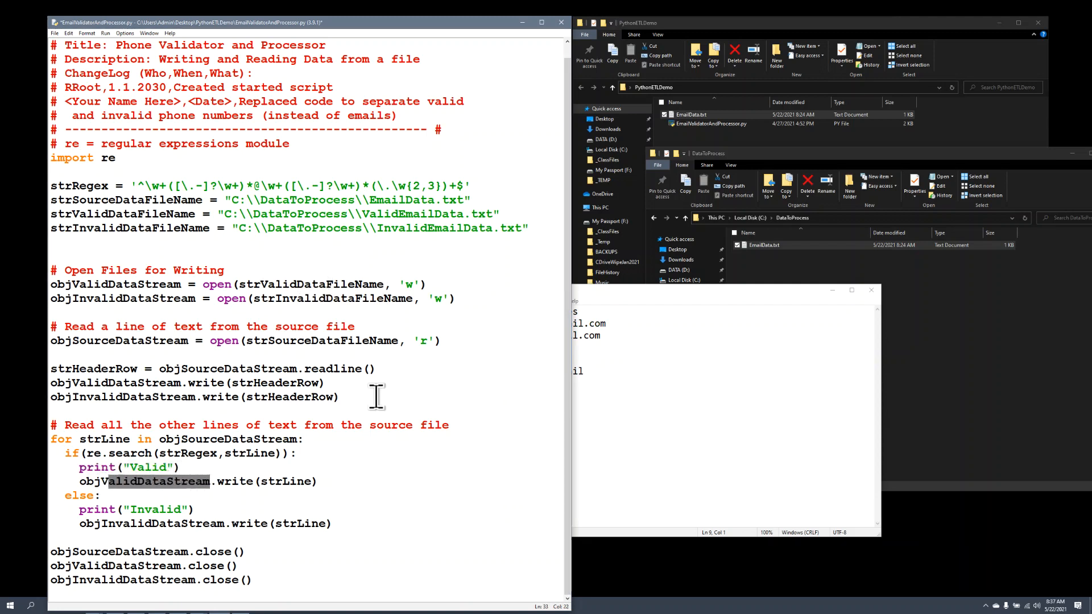
left_click_drag(235, 284, 425, 284)
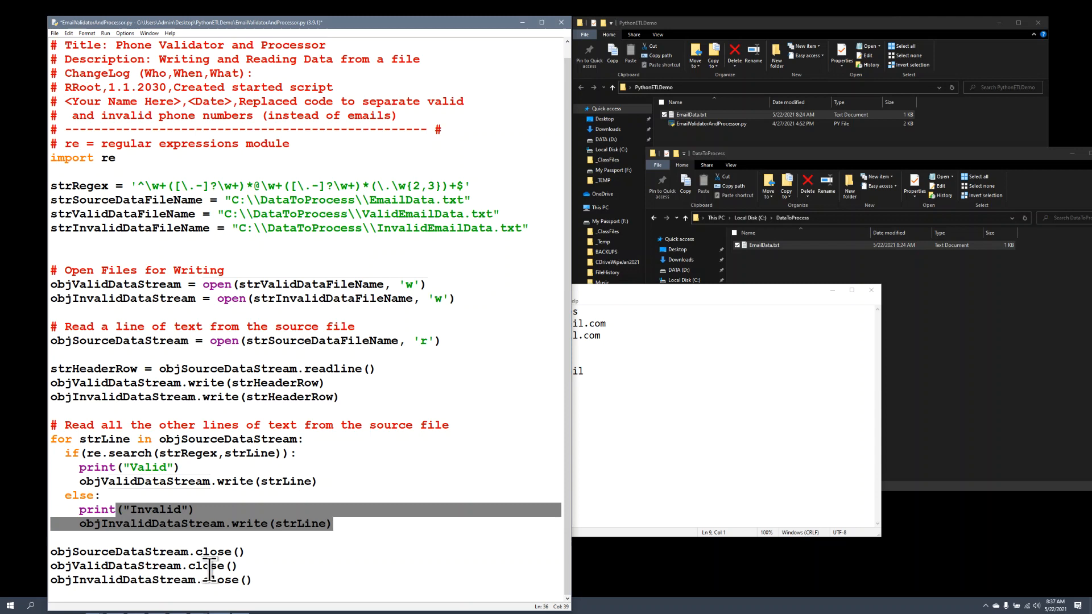
mouse_move(632, 317)
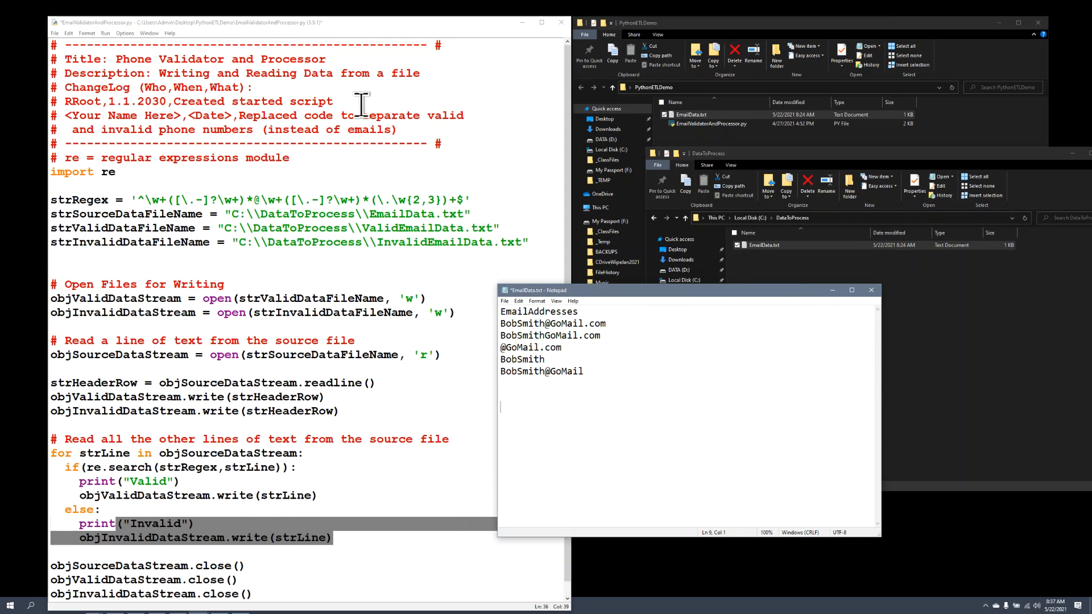
Run the validator with Run Module, confirming the save prompt first
left_click(105, 33)
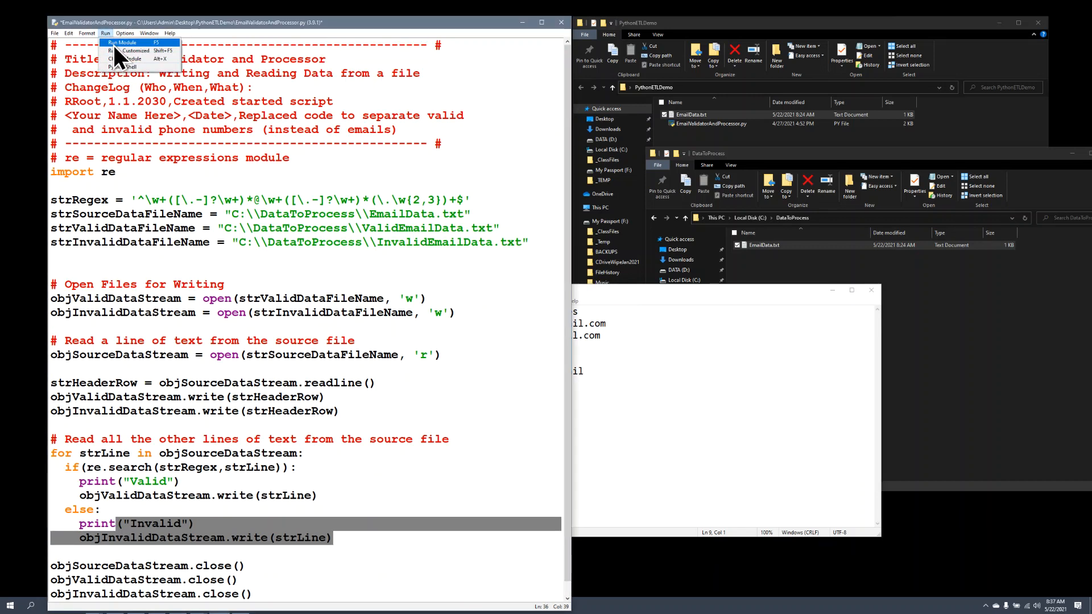
left_click(121, 43)
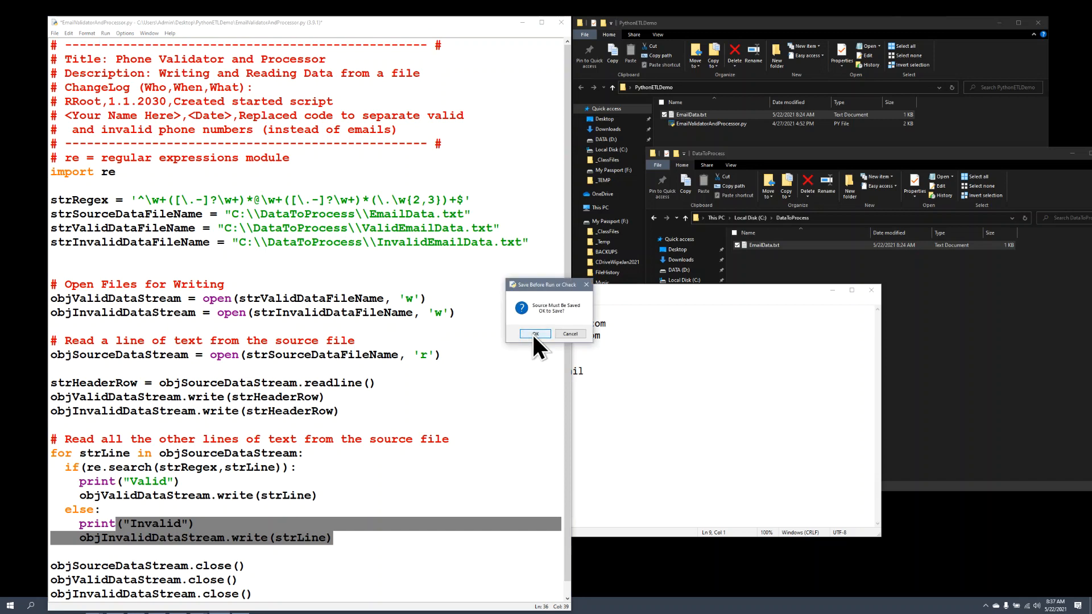
left_click(535, 334)
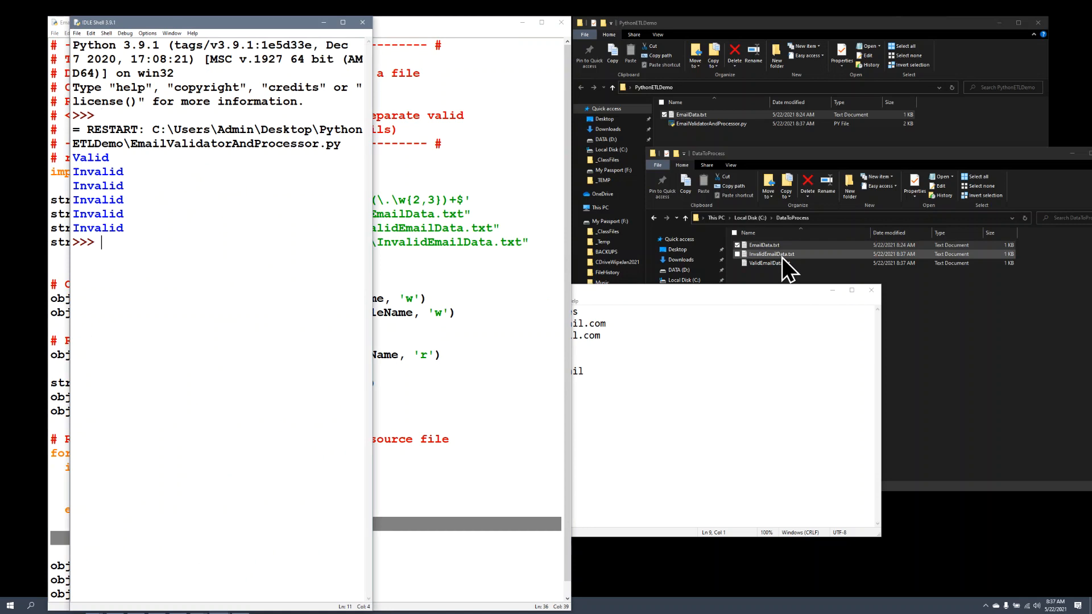
Open one of the generated output files from the DataToProcess folder in Notepad
left_click(764, 245)
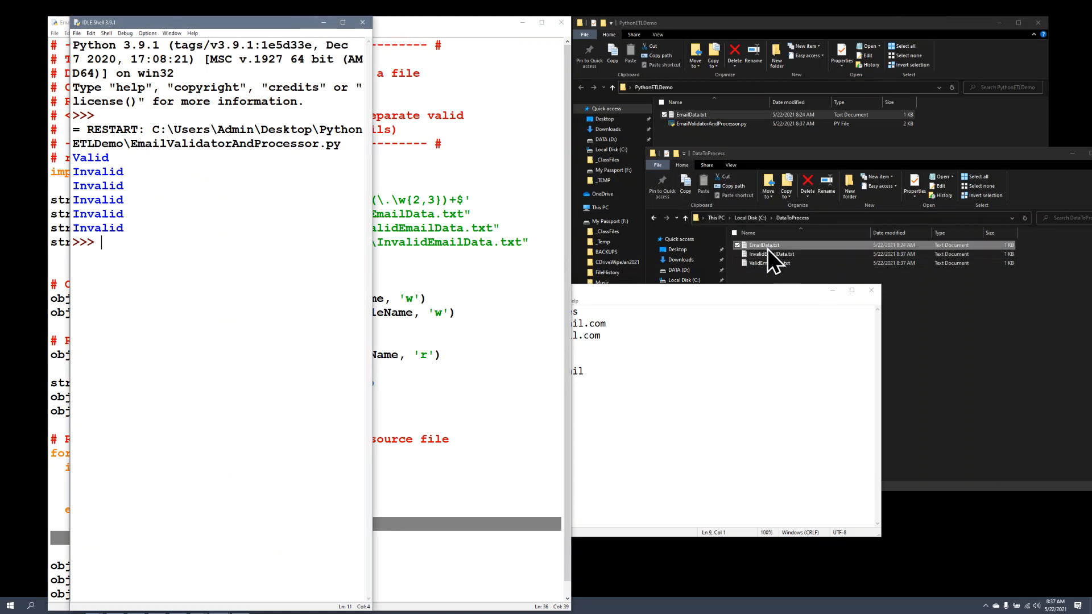
double_click(763, 254)
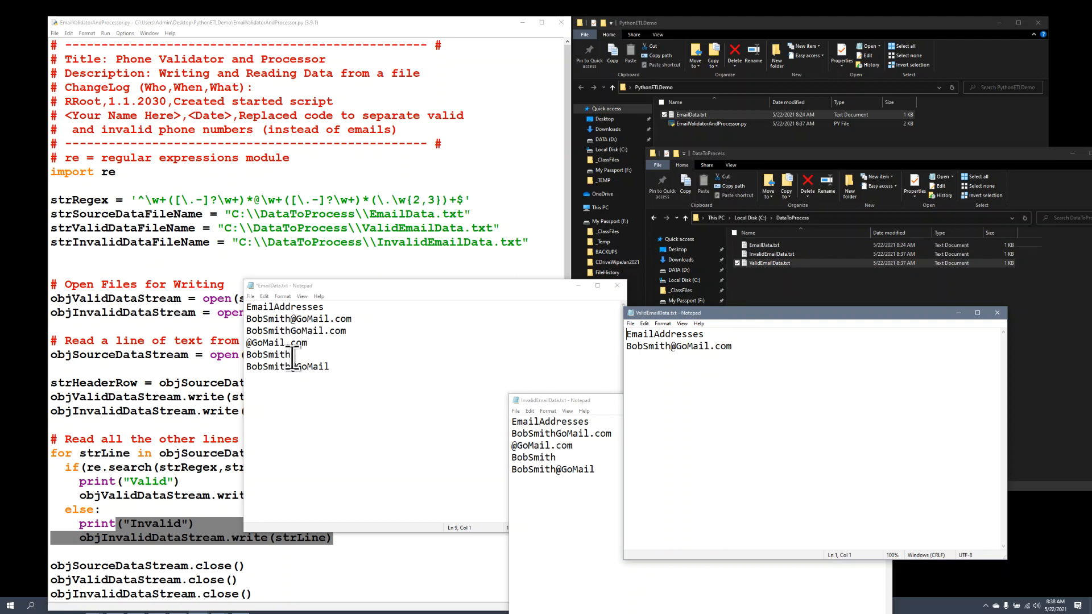
mouse_move(289, 253)
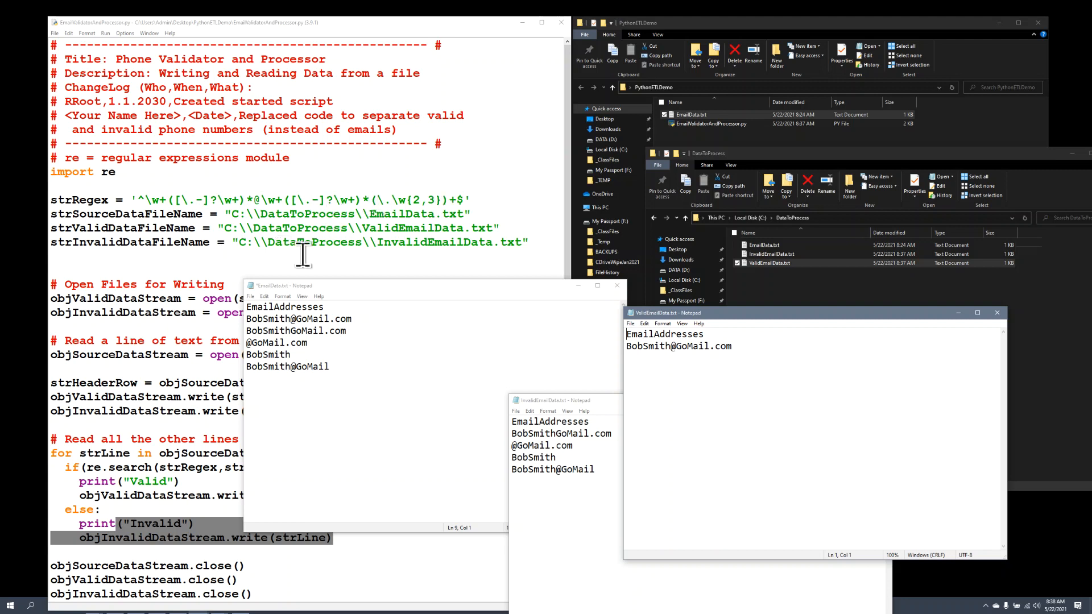
mouse_move(800, 308)
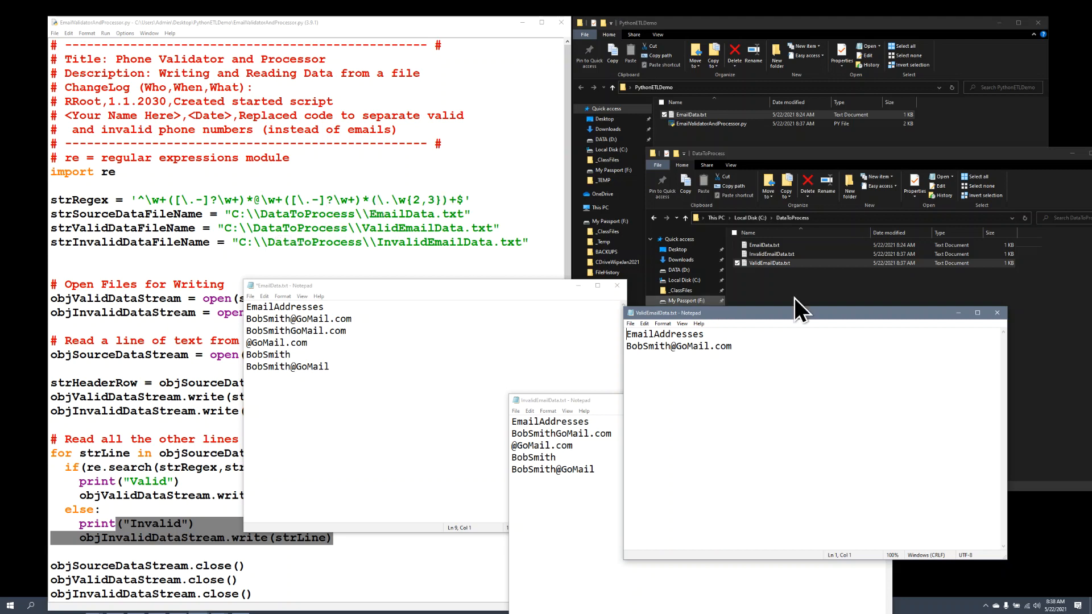